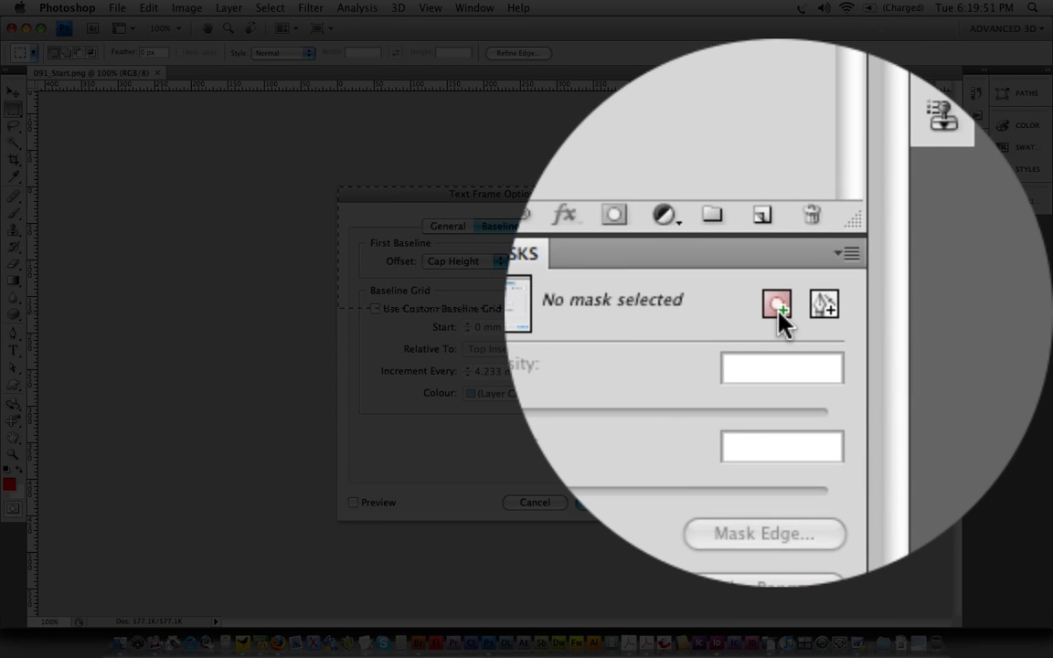
pyautogui.moveTo(775, 304)
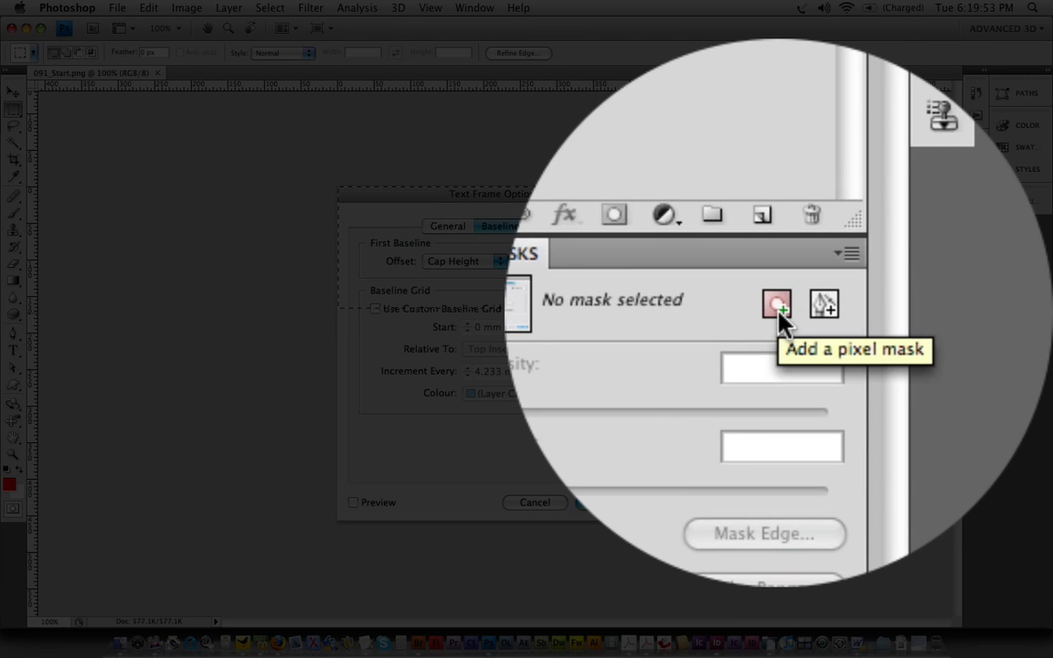
# - Add a pixel mask hiding the screenshot's lower half and bring up Refine Mask
pyautogui.click(775, 304)
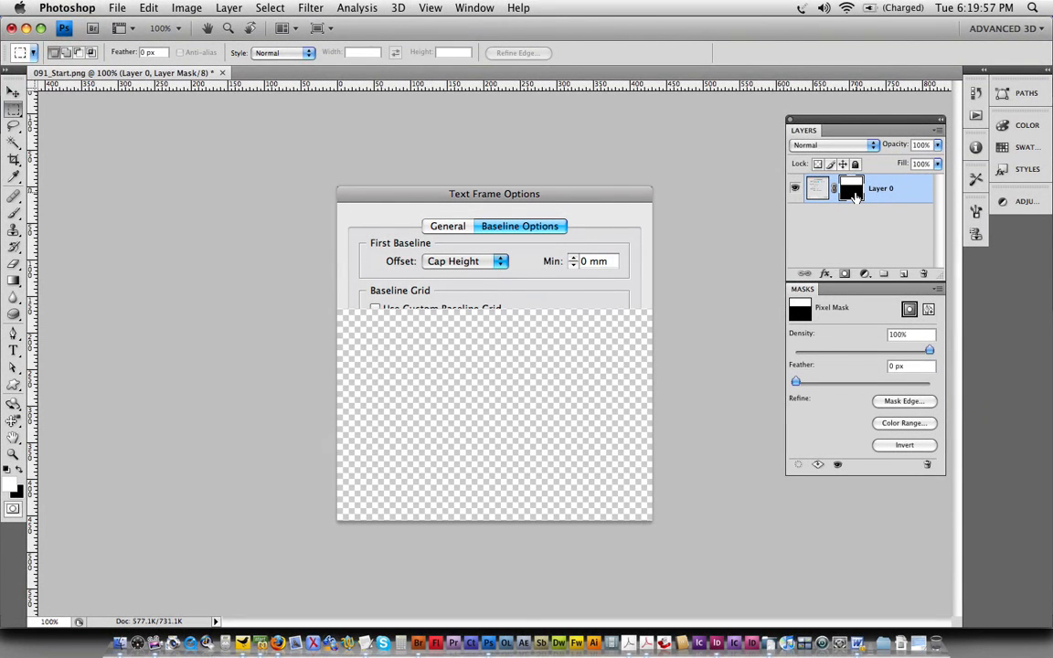
pyautogui.moveTo(850, 190)
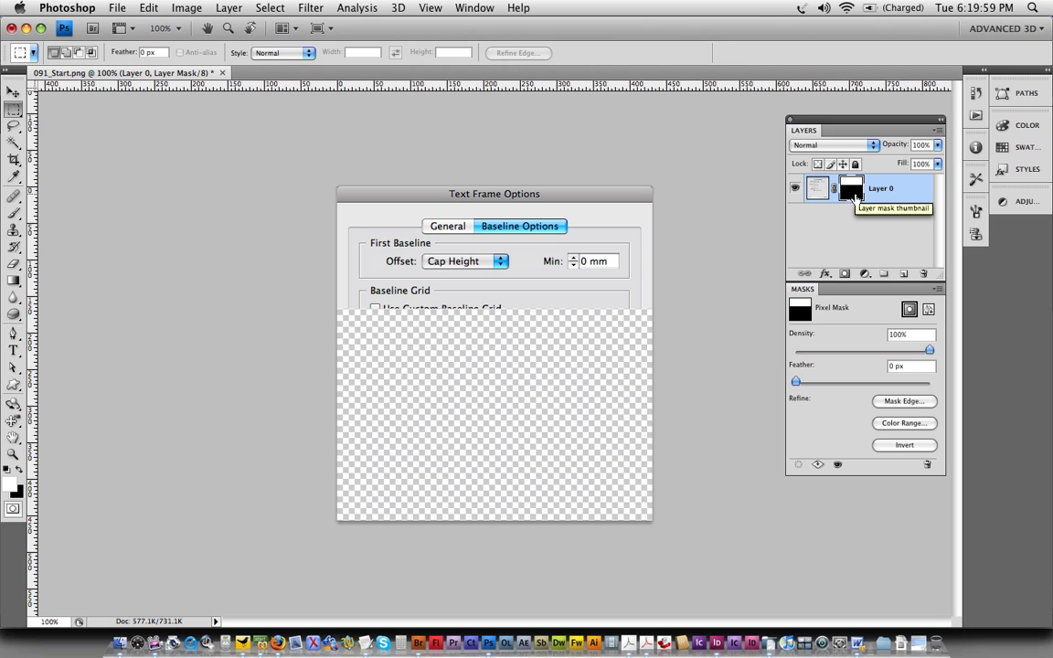
pyautogui.moveTo(867, 234)
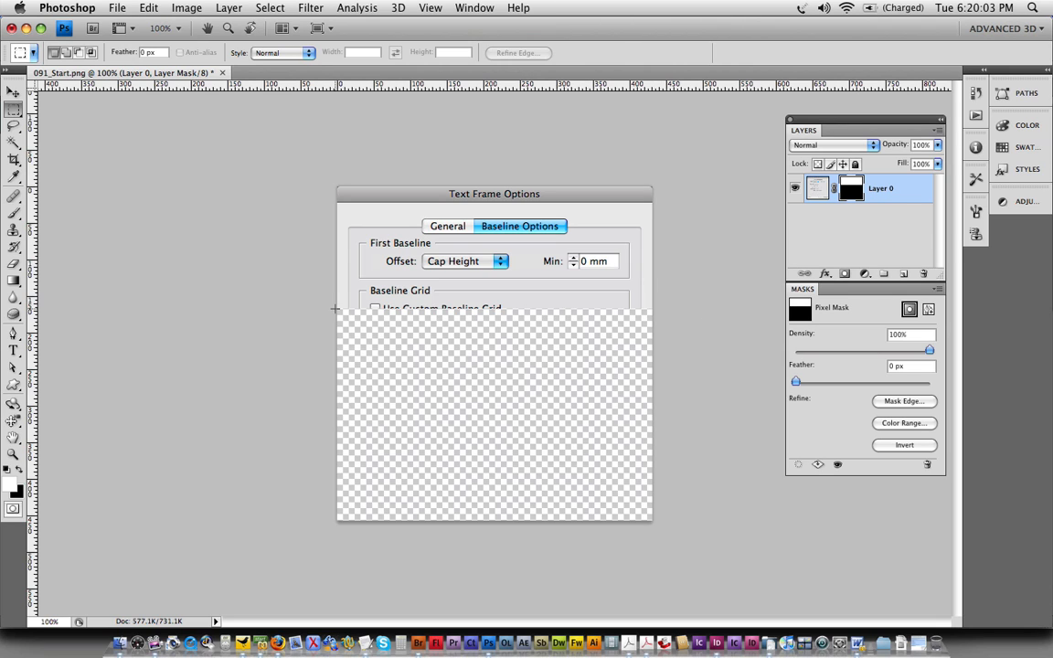
pyautogui.moveTo(324, 276)
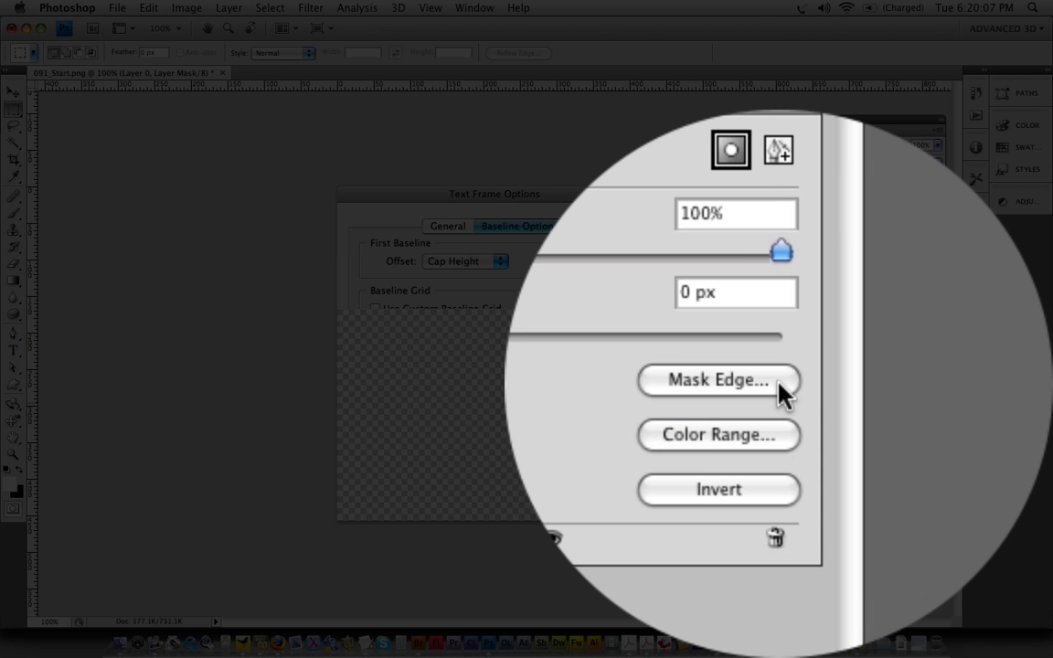
pyautogui.moveTo(783, 393)
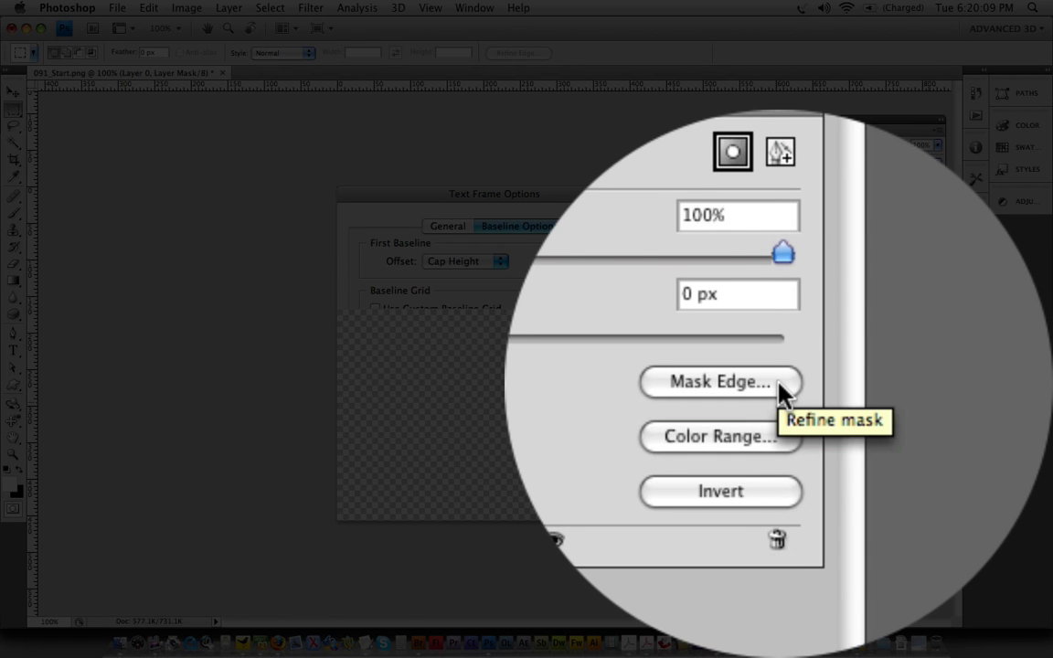
pyautogui.click(721, 382)
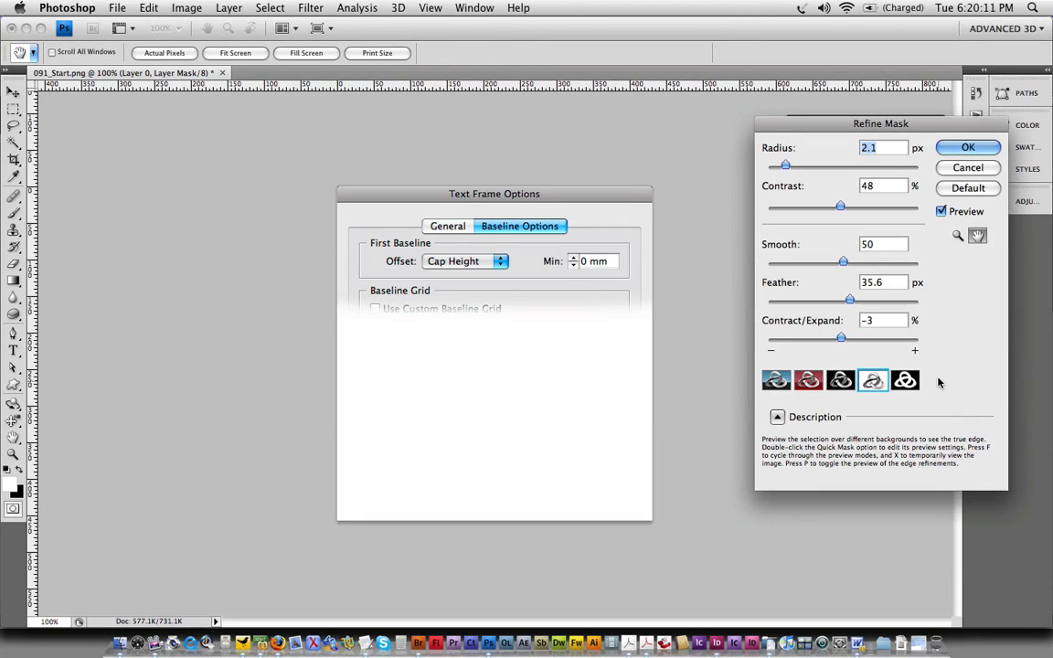
pyautogui.moveTo(973, 336)
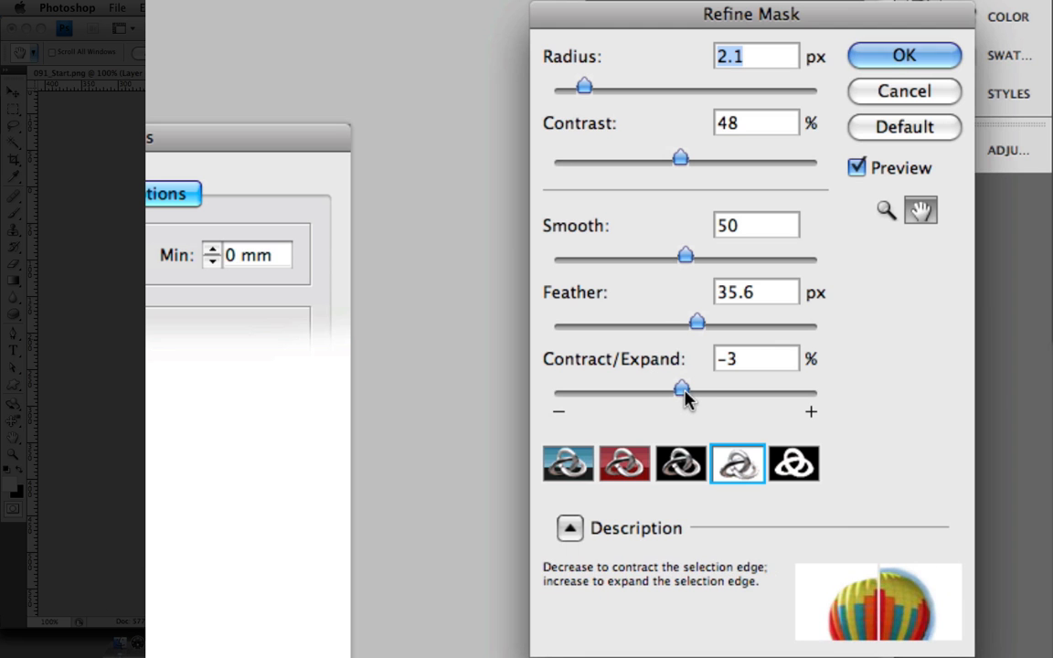
pyautogui.moveTo(684, 400)
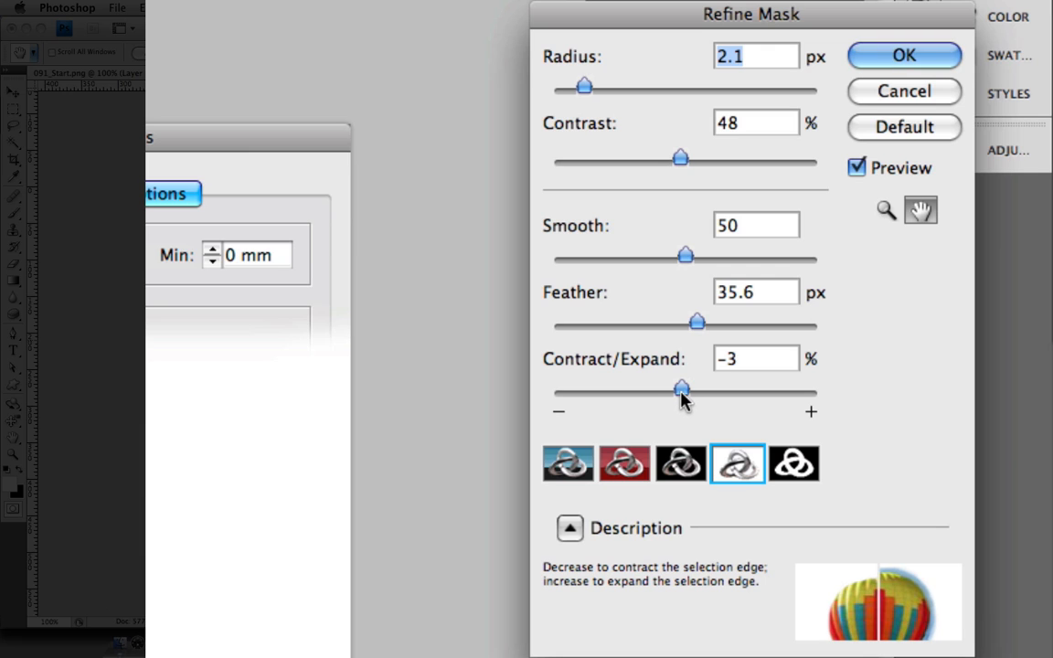
# - Refine the mask edge to feather 26.6 px and contract -49%, then apply it
pyautogui.moveTo(681, 388); pyautogui.dragTo(735, 387)
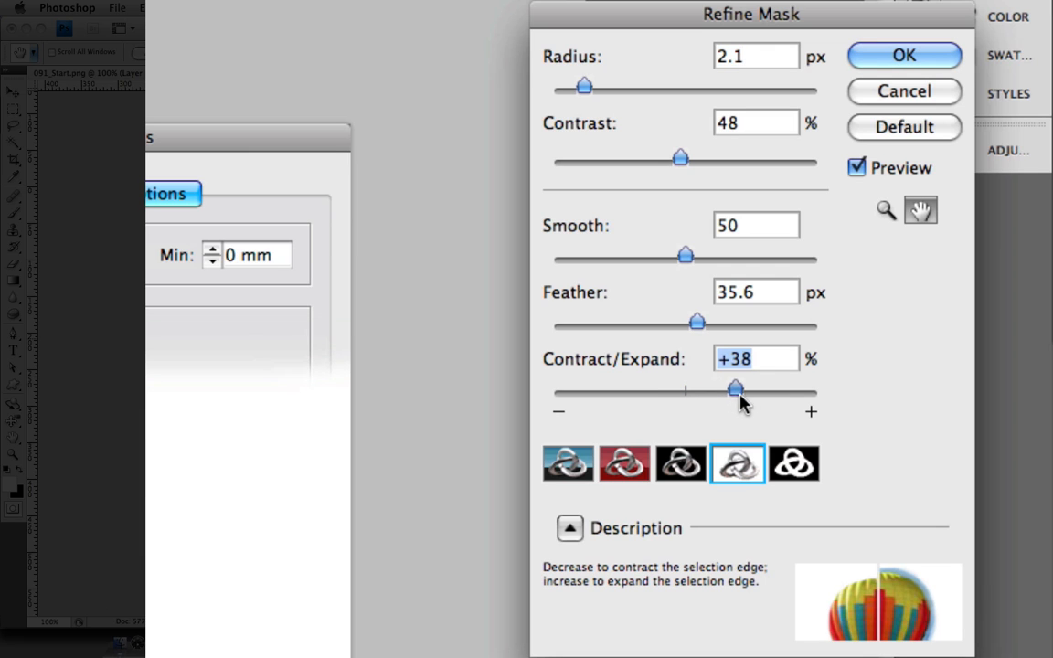
pyautogui.moveTo(735, 388); pyautogui.dragTo(649, 388)
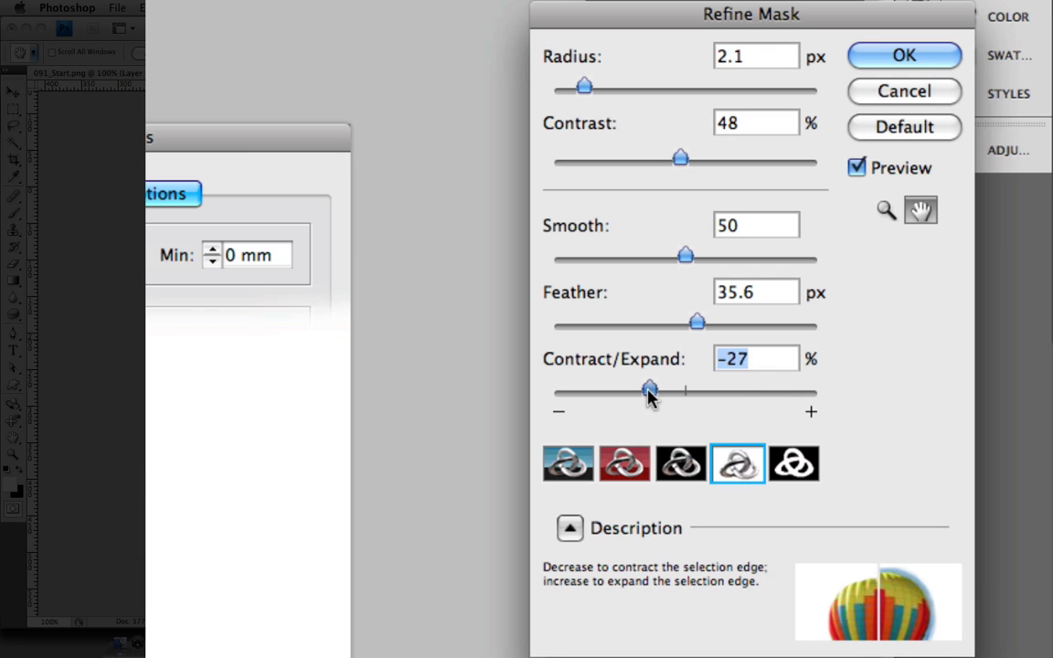
pyautogui.moveTo(649, 392); pyautogui.dragTo(636, 392)
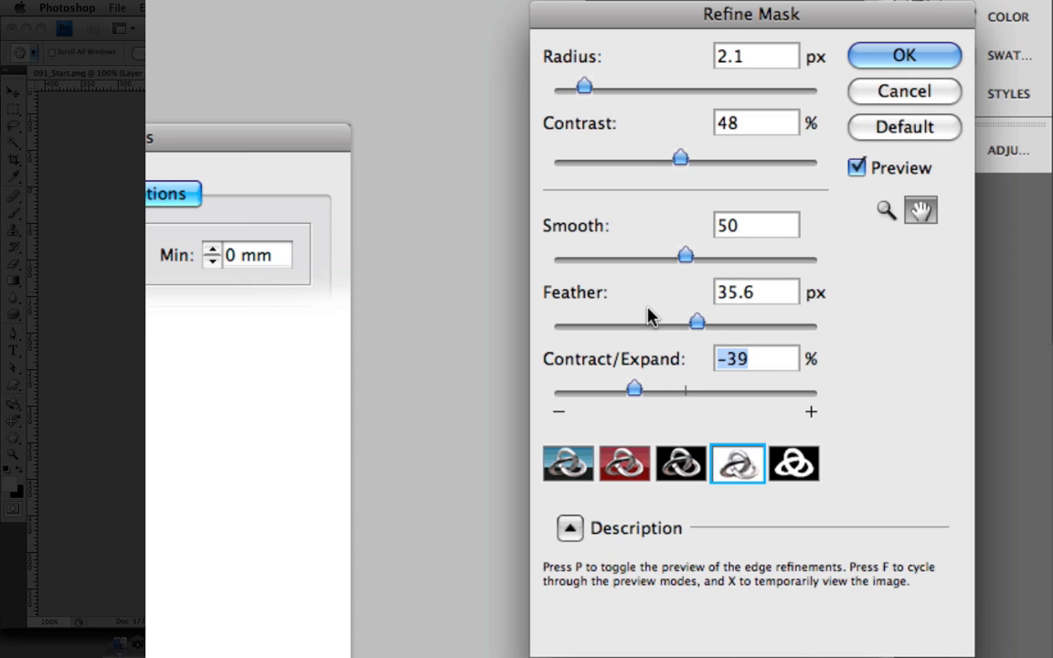
pyautogui.moveTo(697, 322); pyautogui.dragTo(654, 322)
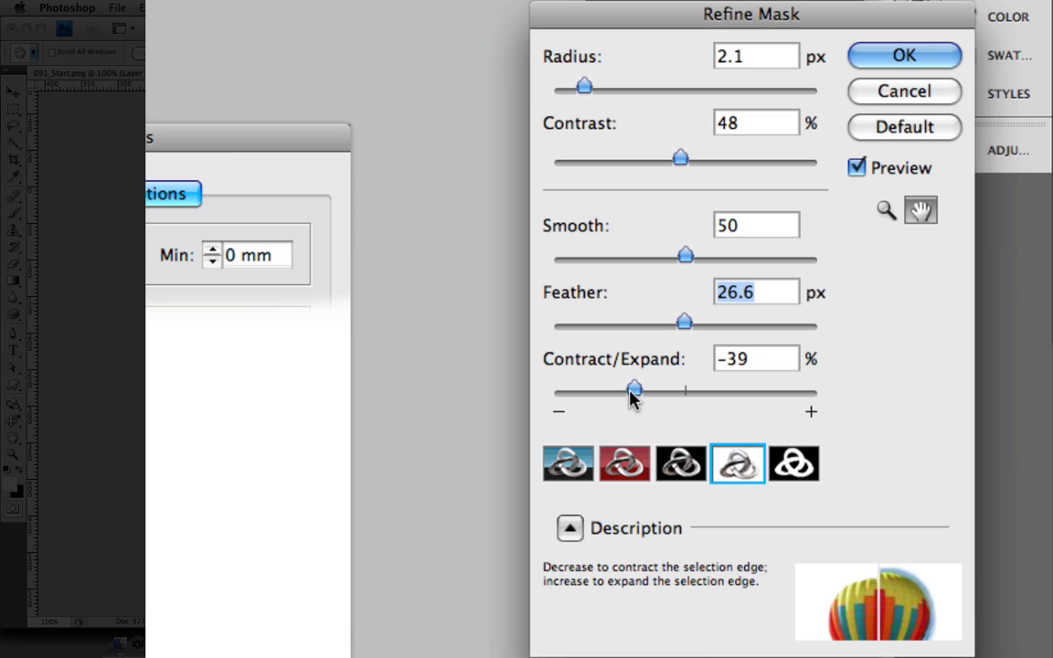
pyautogui.moveTo(634, 387); pyautogui.dragTo(624, 387)
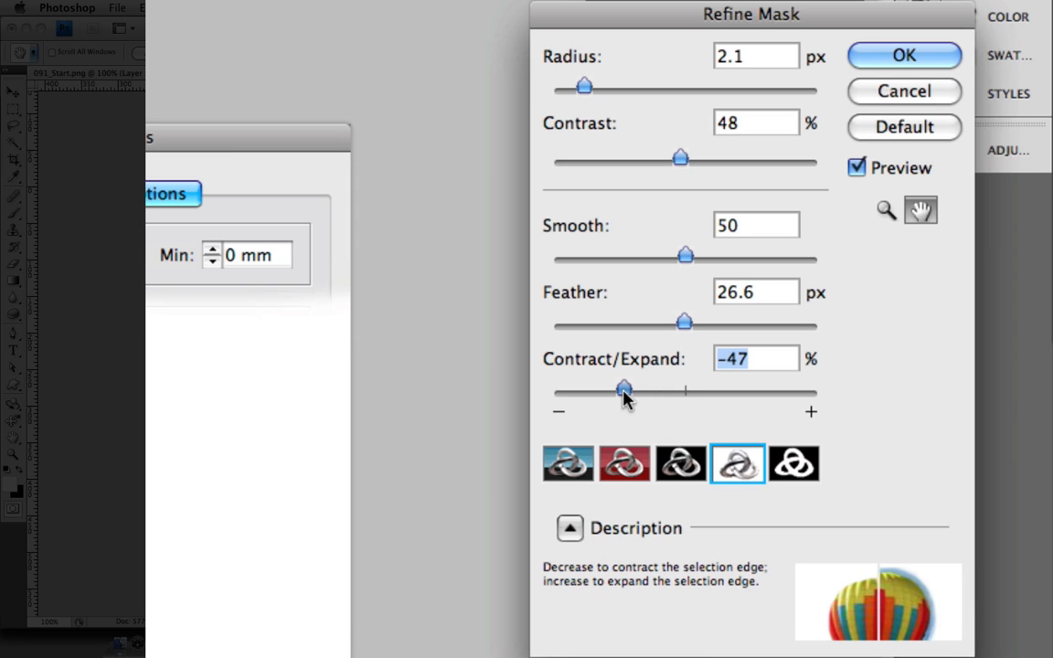
pyautogui.moveTo(626, 388); pyautogui.dragTo(622, 387)
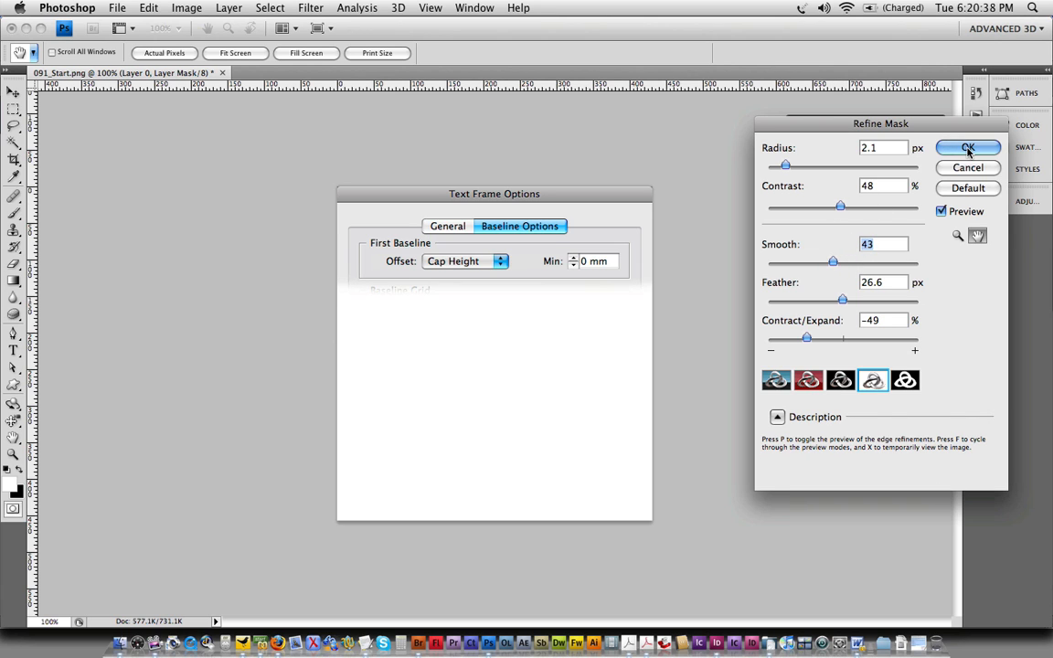
pyautogui.click(969, 146)
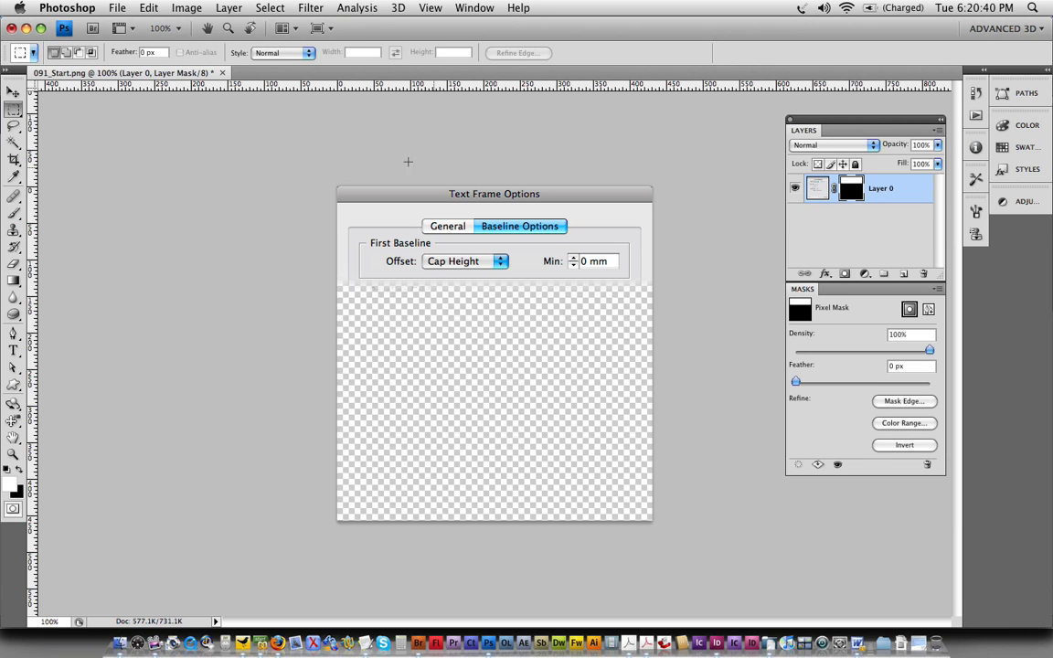
pyautogui.click(14, 161)
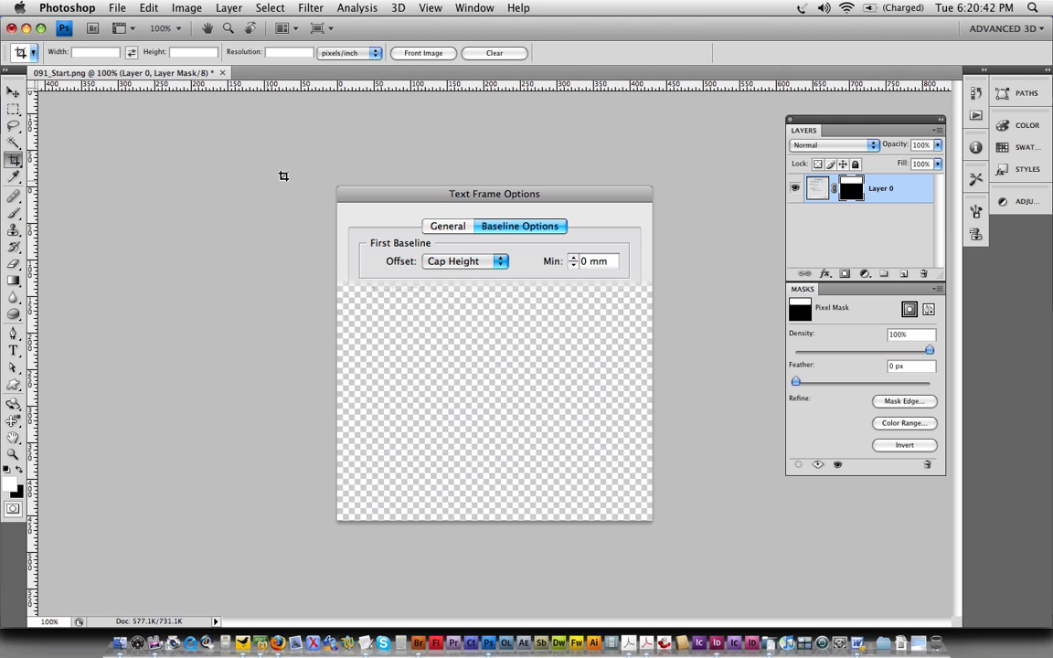